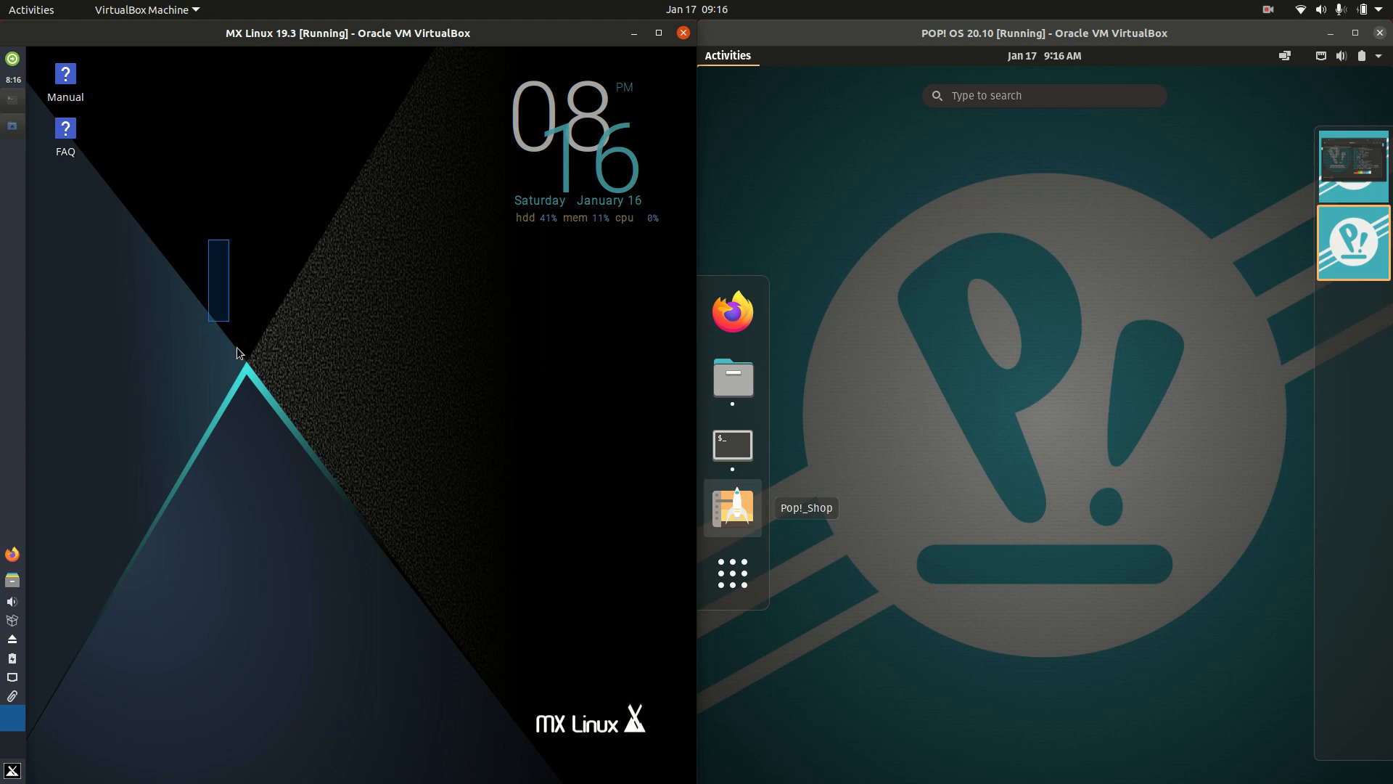
mouse_move(943, 281)
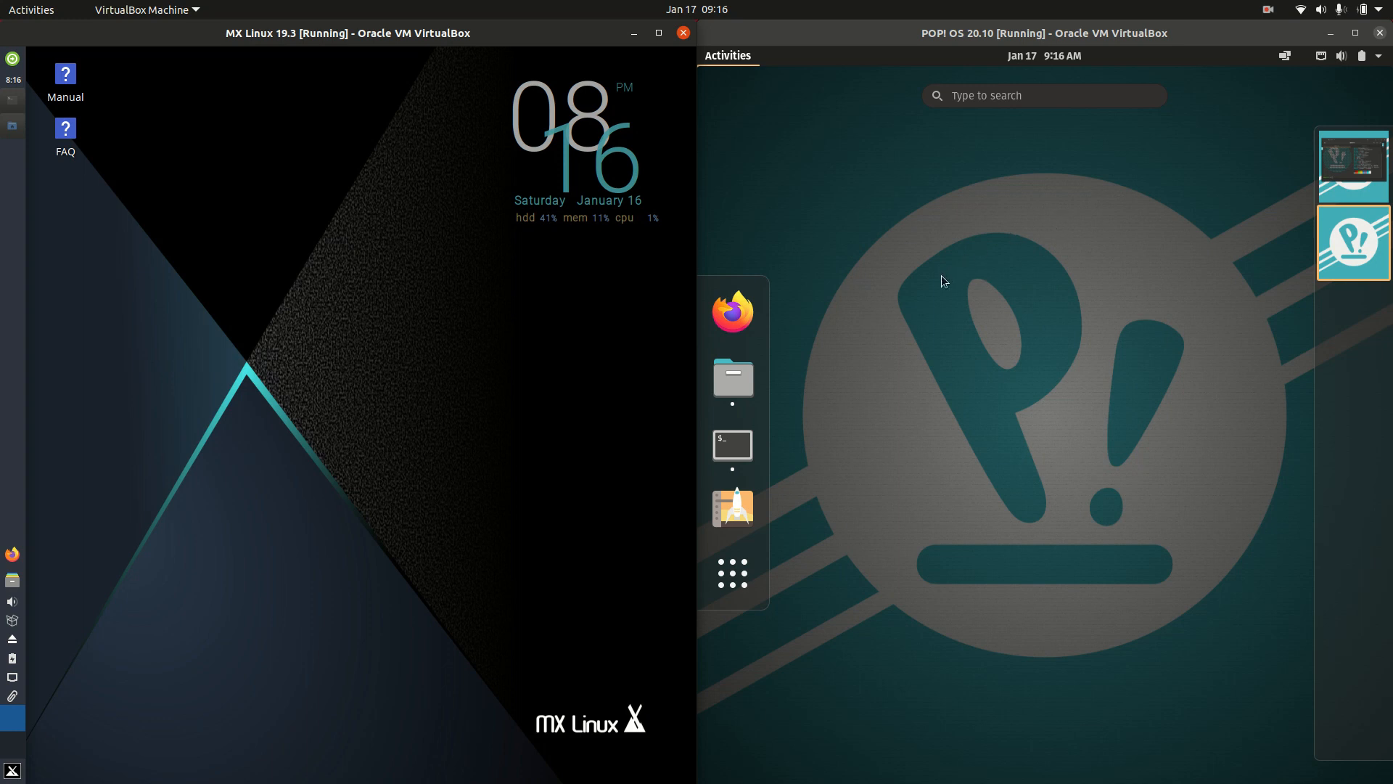
mouse_move(981, 429)
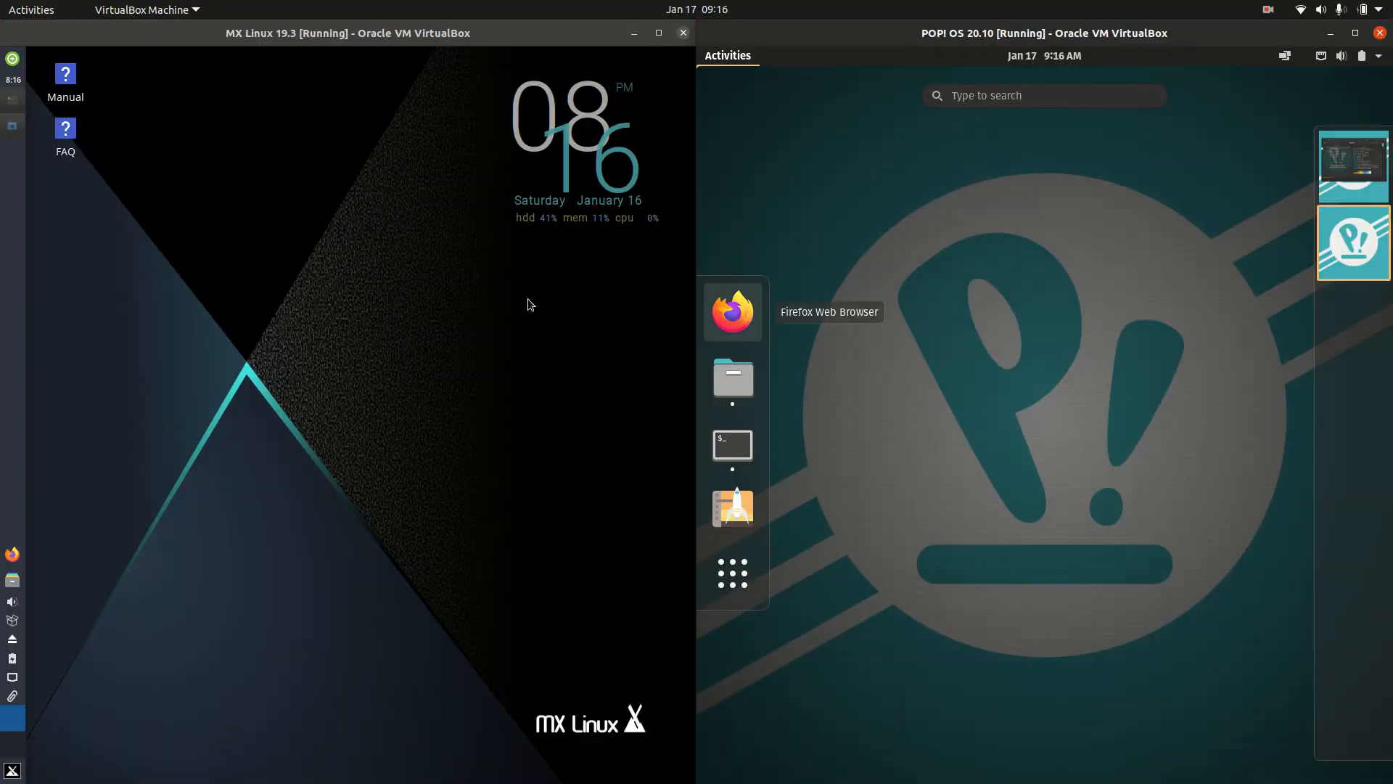
mouse_move(228, 224)
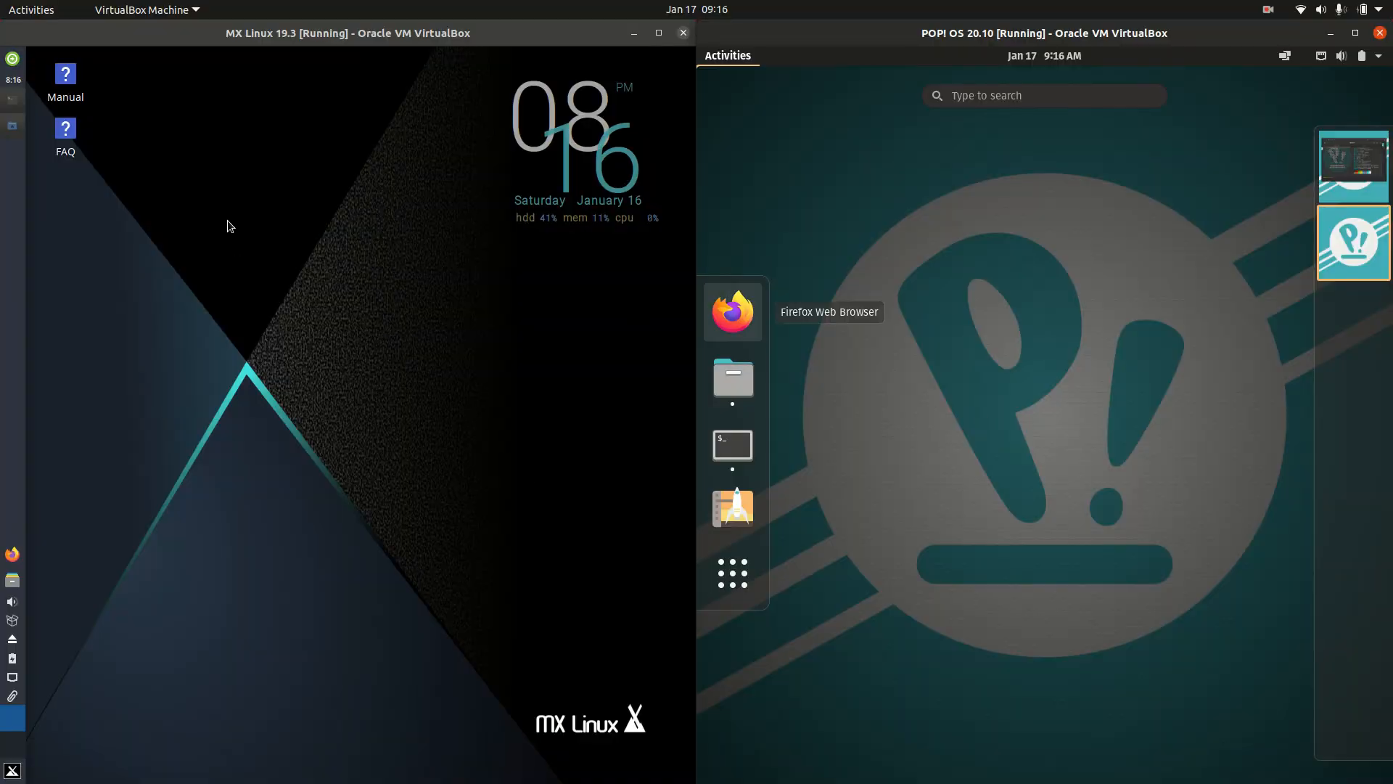
- Select the Pop!_OS kernel string 5.8.0-7630-generic in the neofetch output
drag(250, 255, 431, 521)
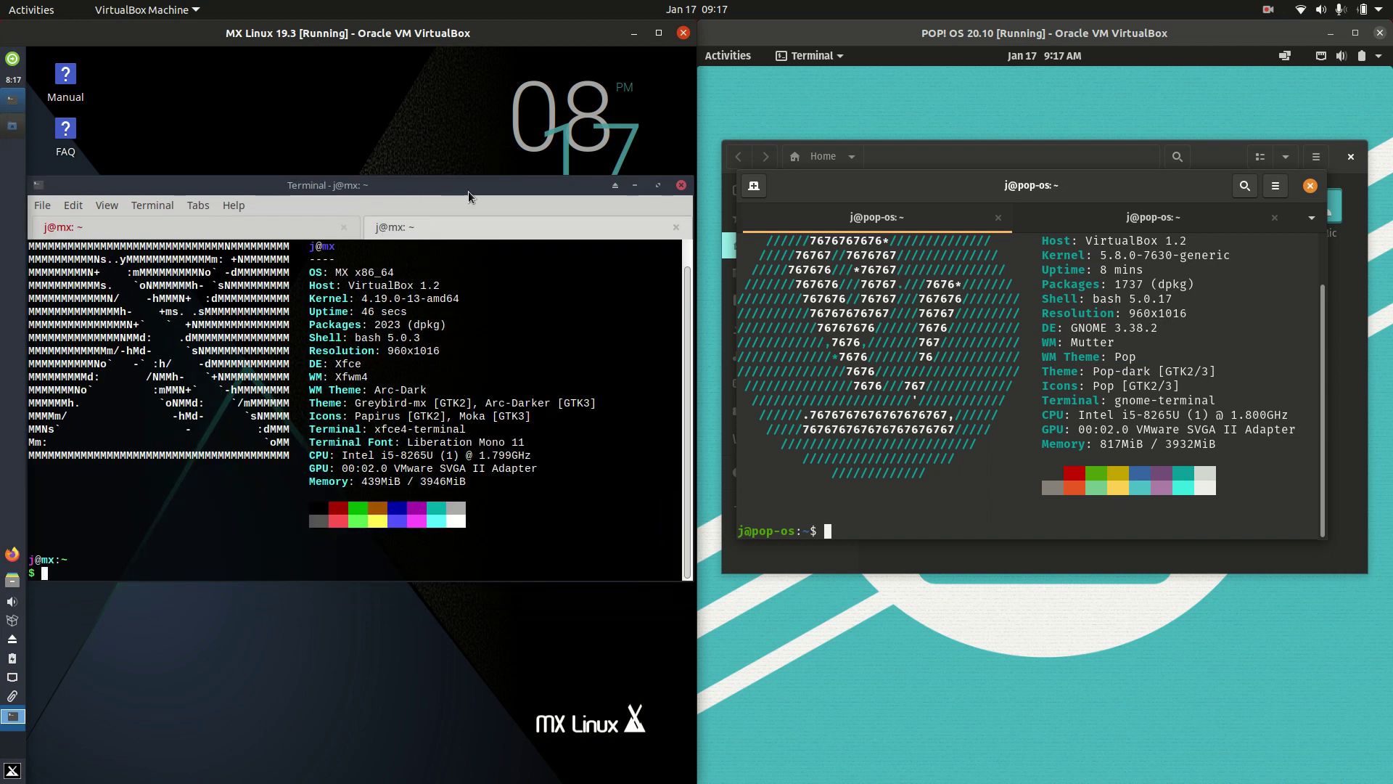
mouse_move(1126, 193)
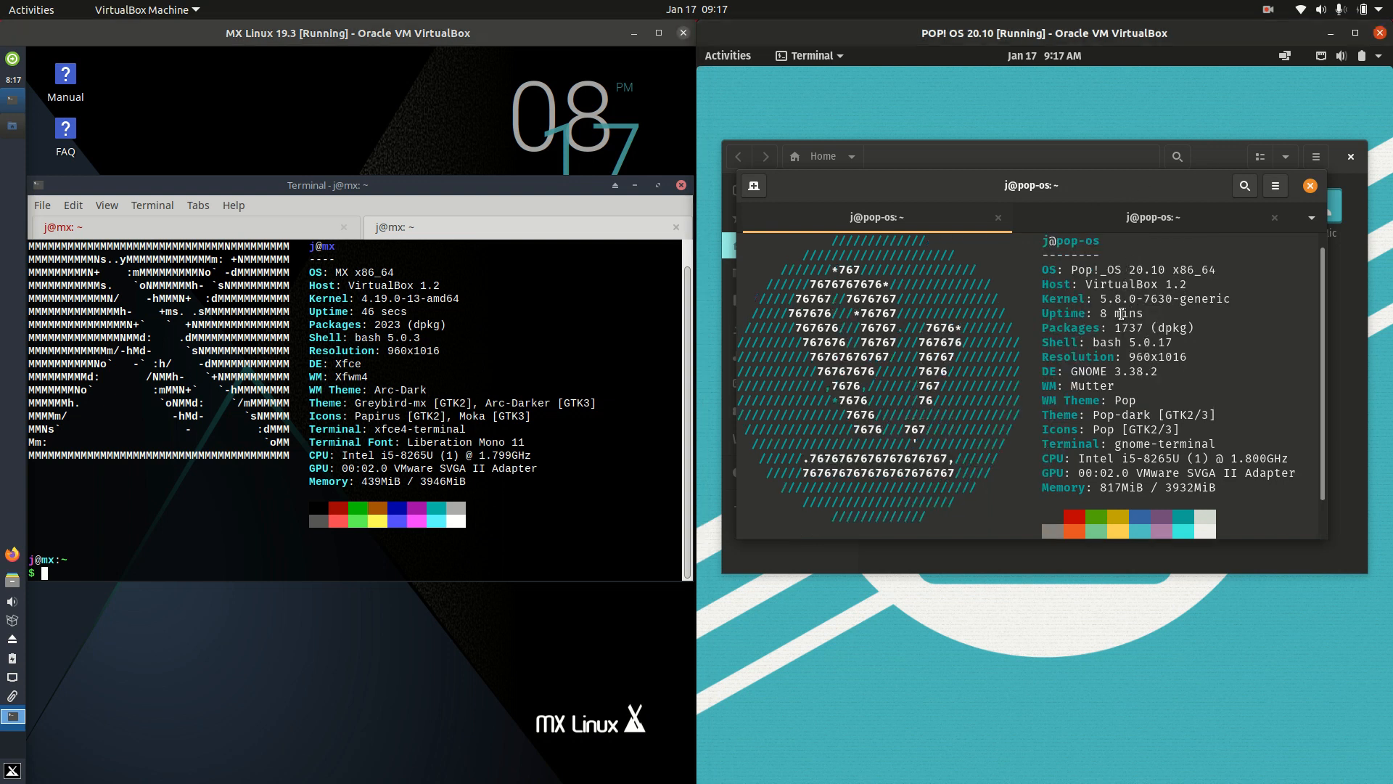
mouse_move(1137, 270)
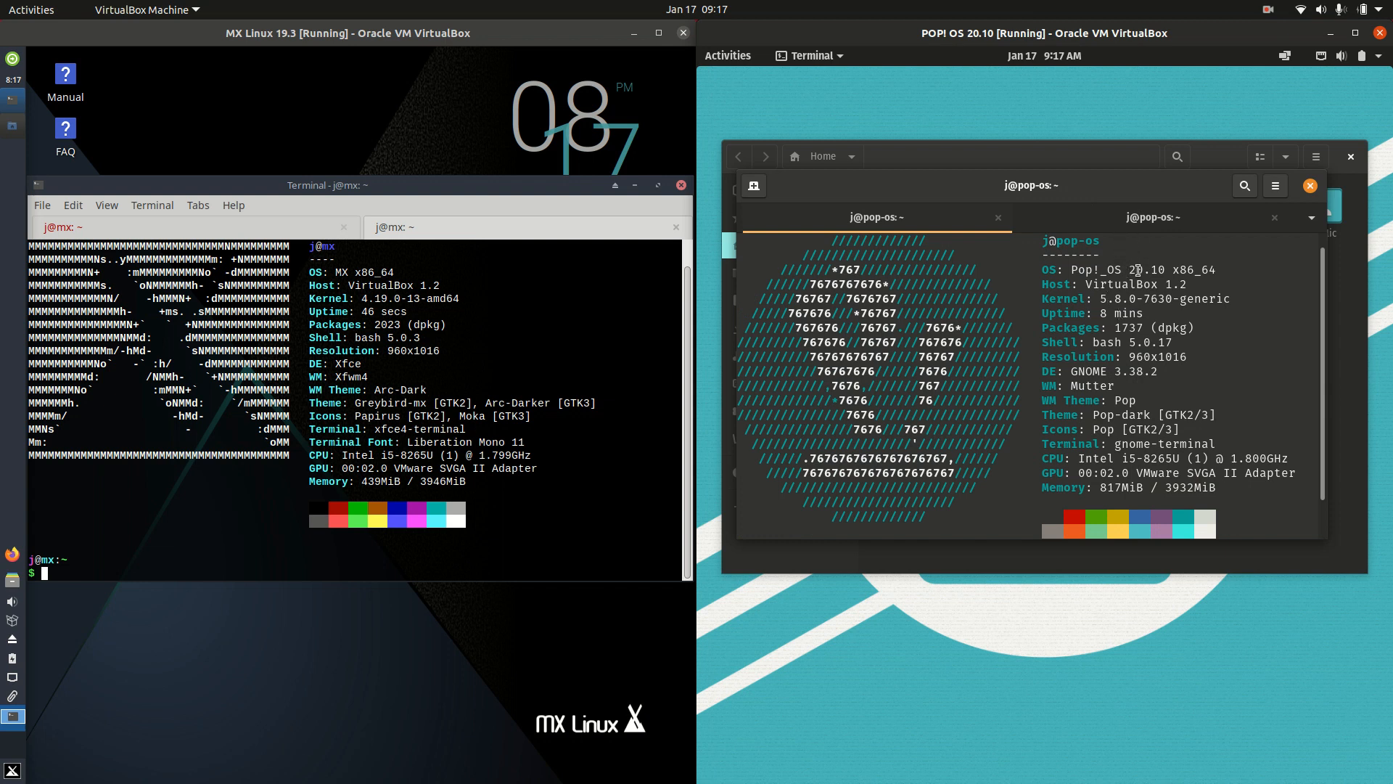
double_click(1148, 270)
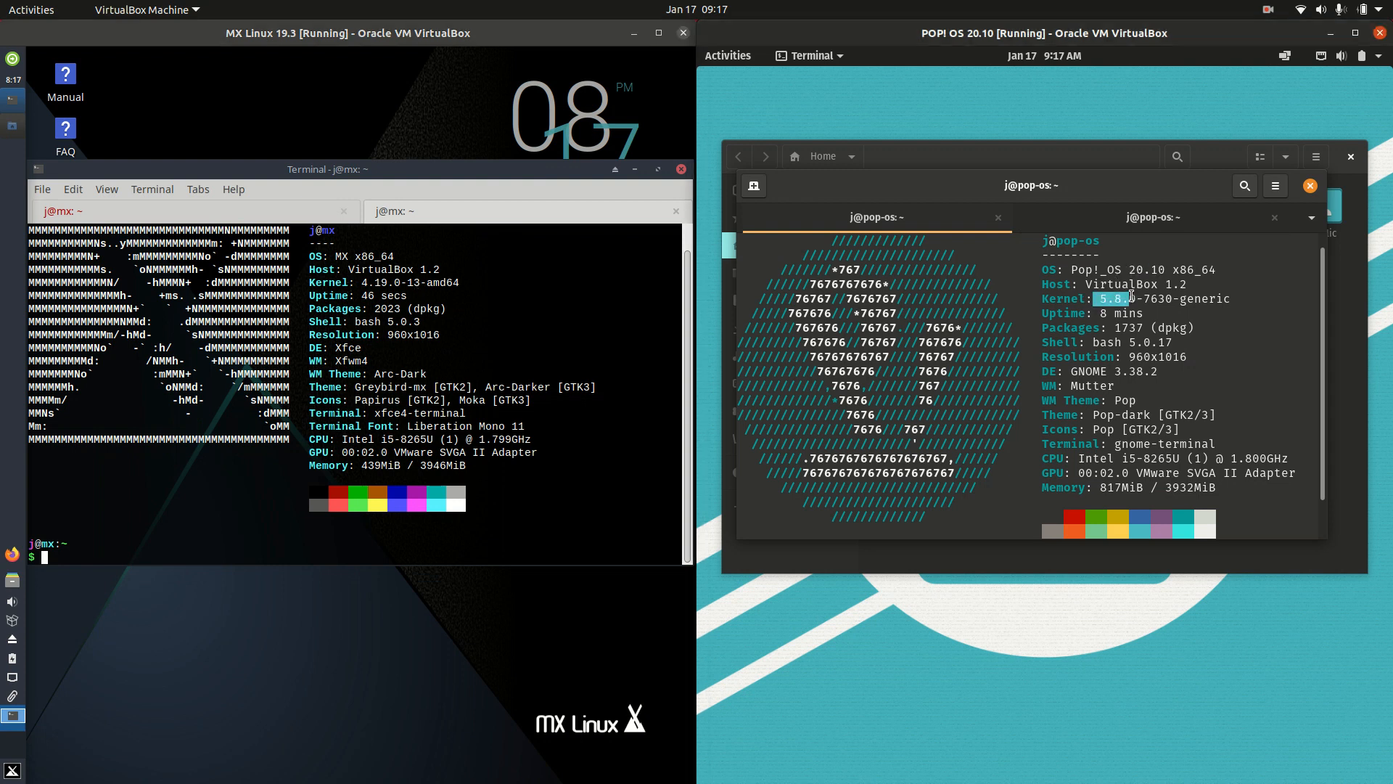
drag(1098, 298, 1229, 299)
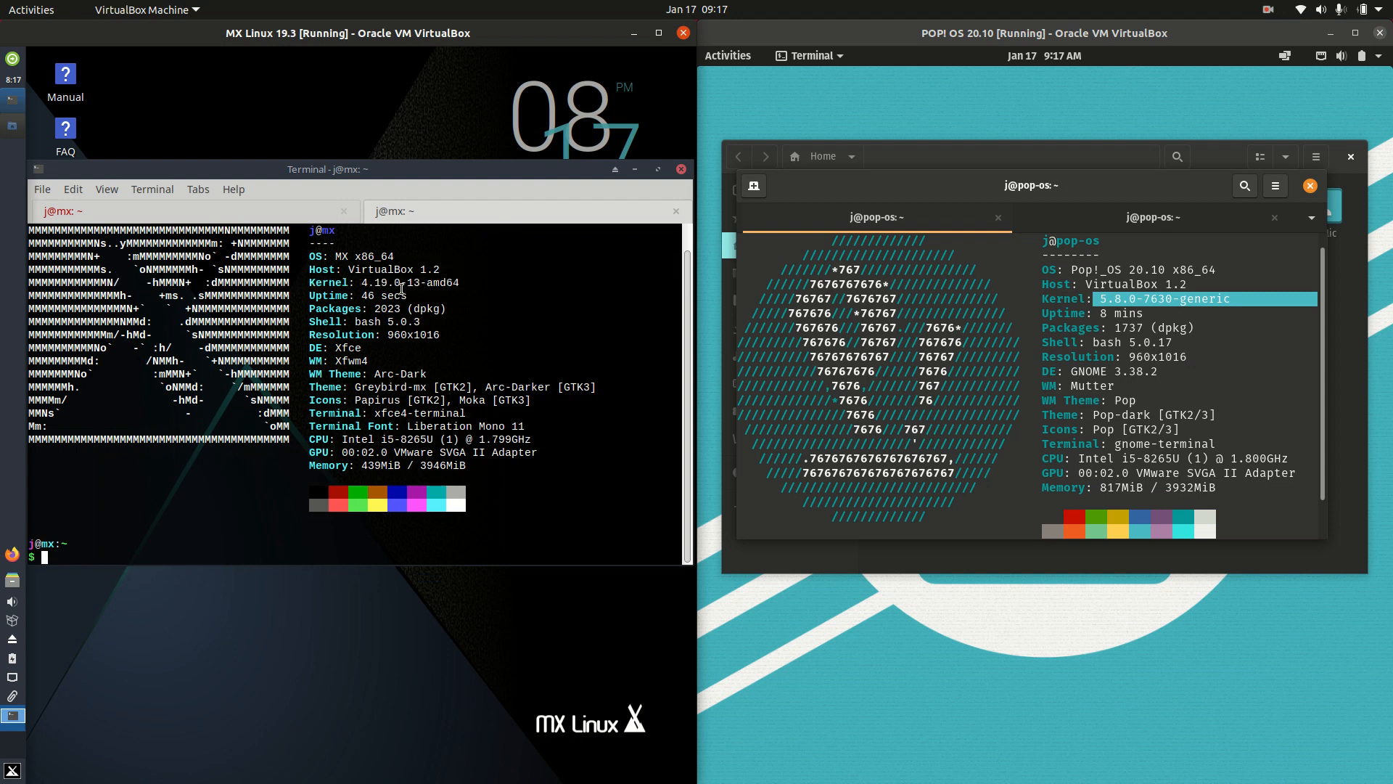
mouse_move(64, 766)
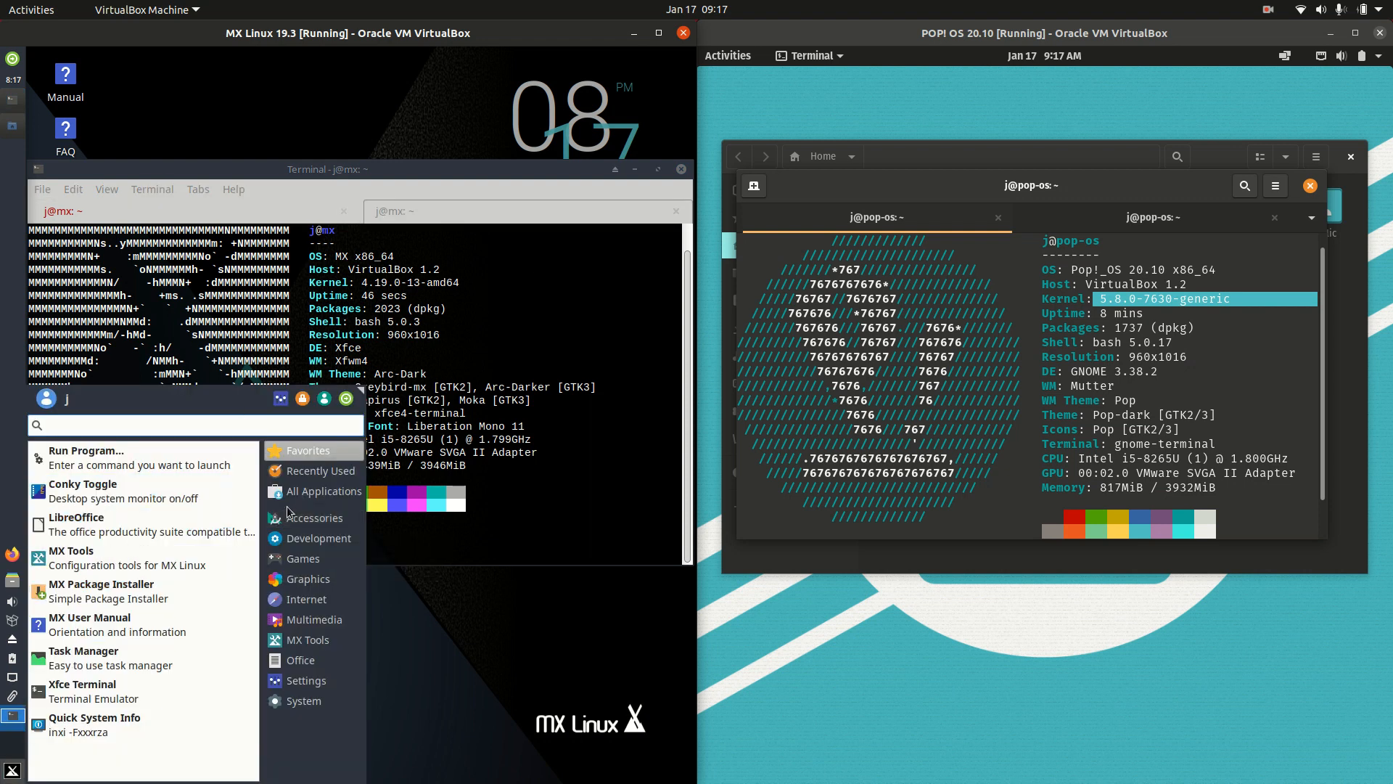
click(302, 557)
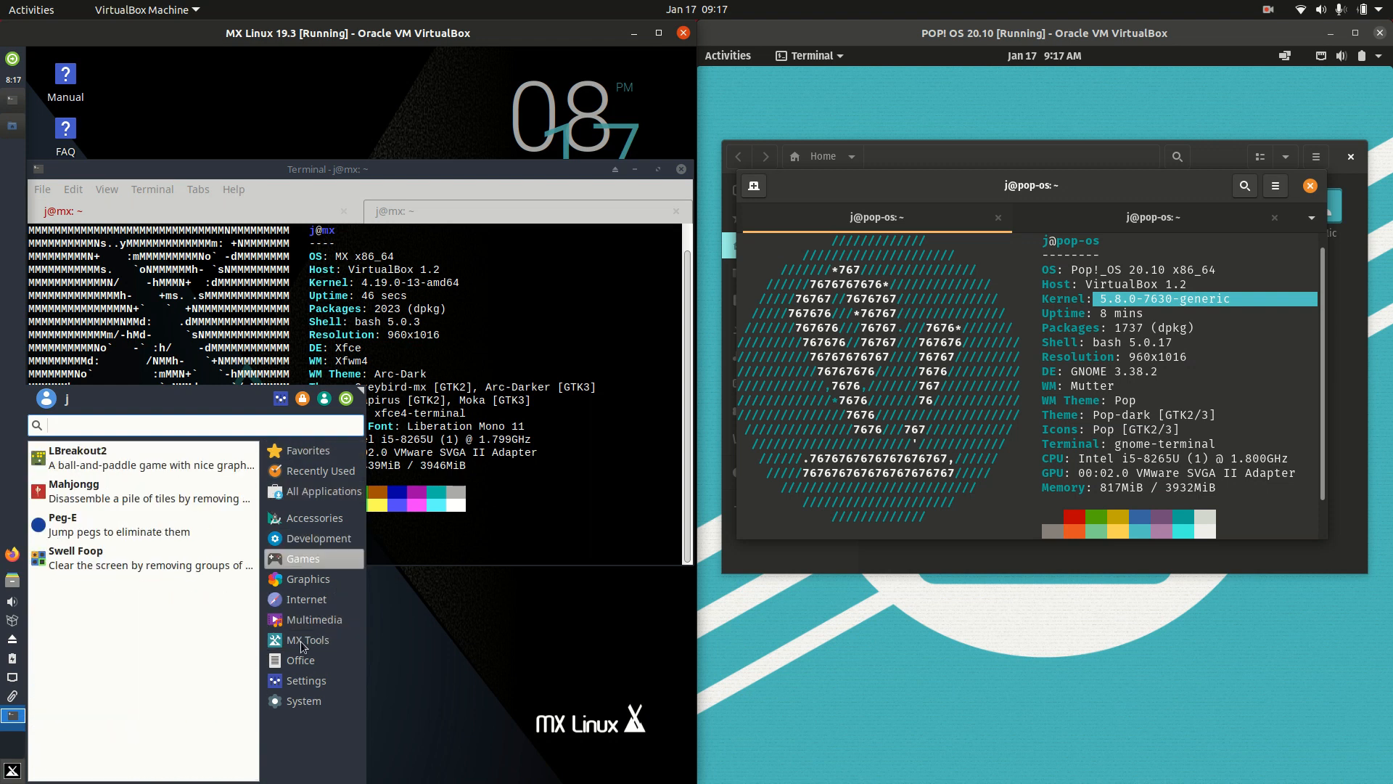
click(307, 577)
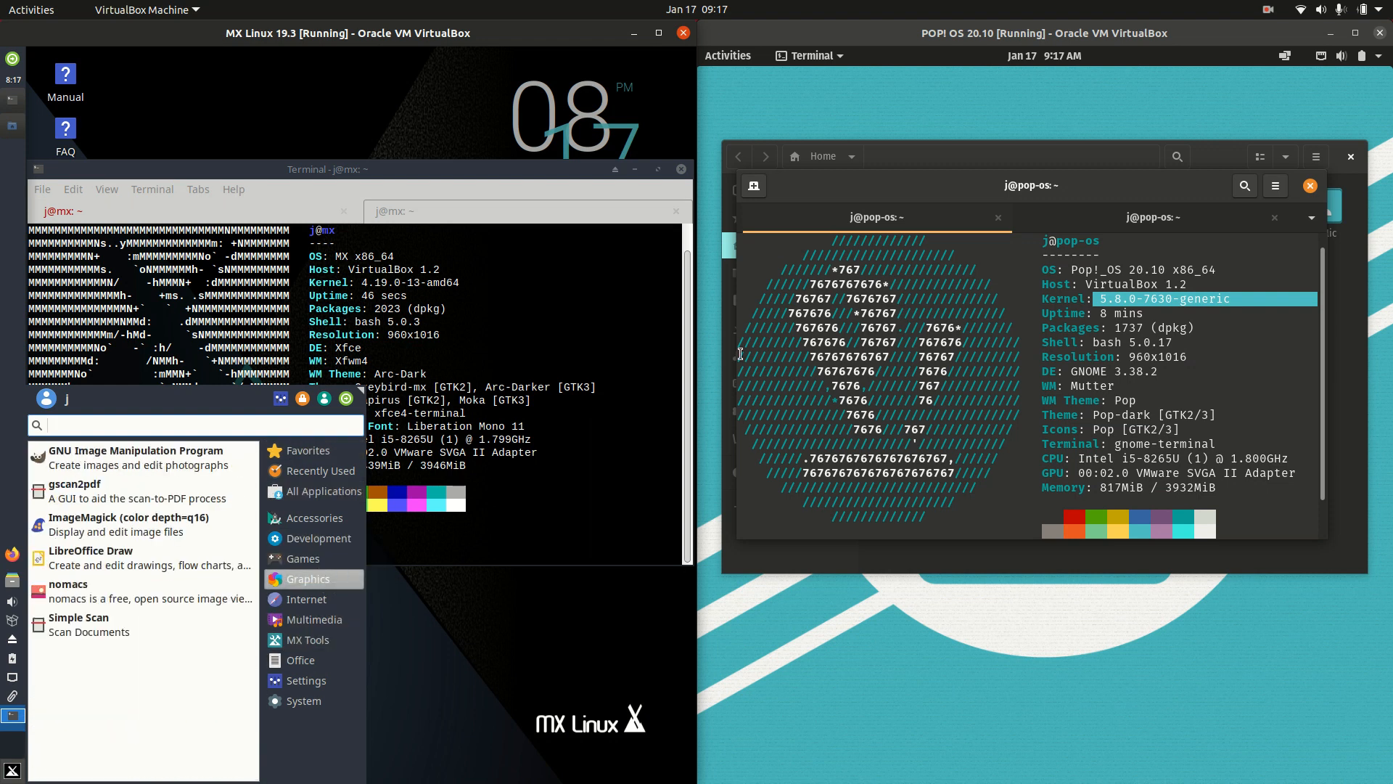
click(307, 450)
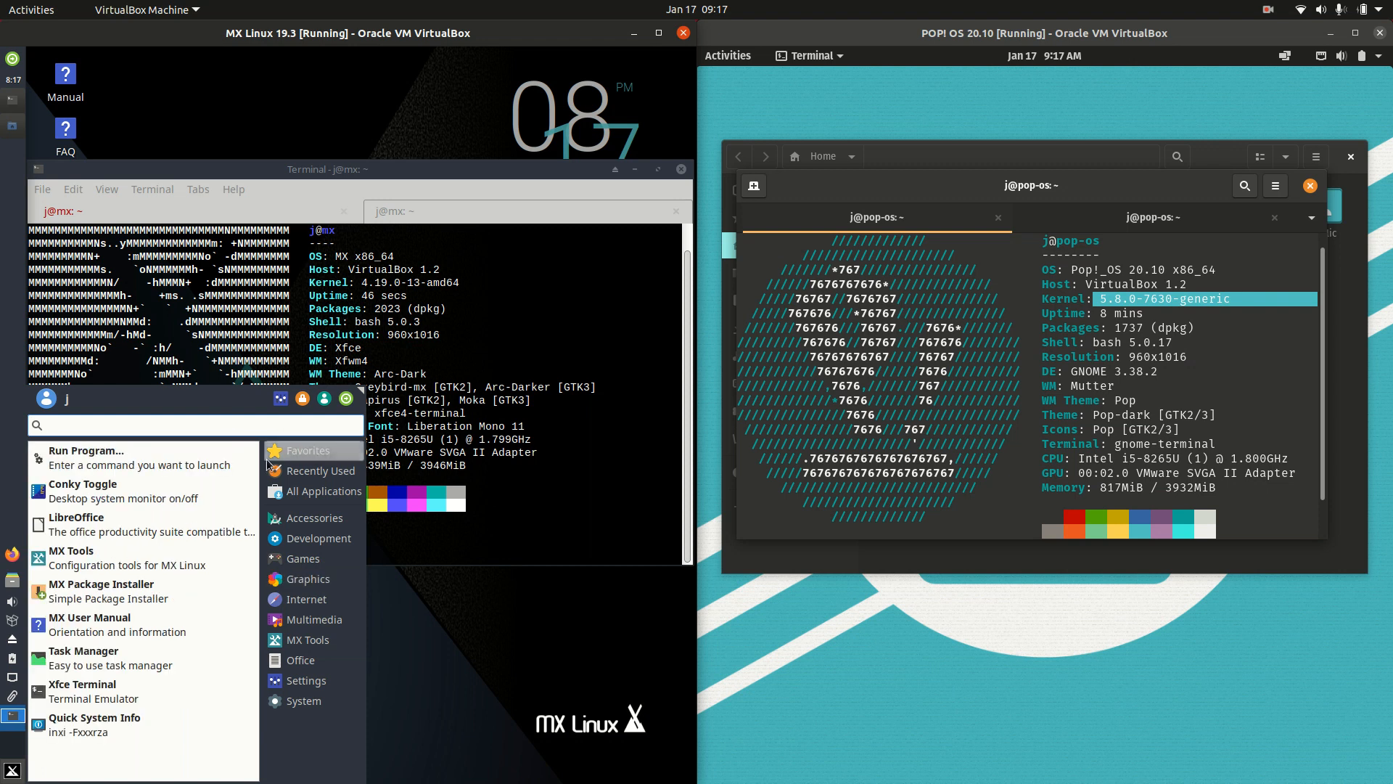
mouse_move(280, 398)
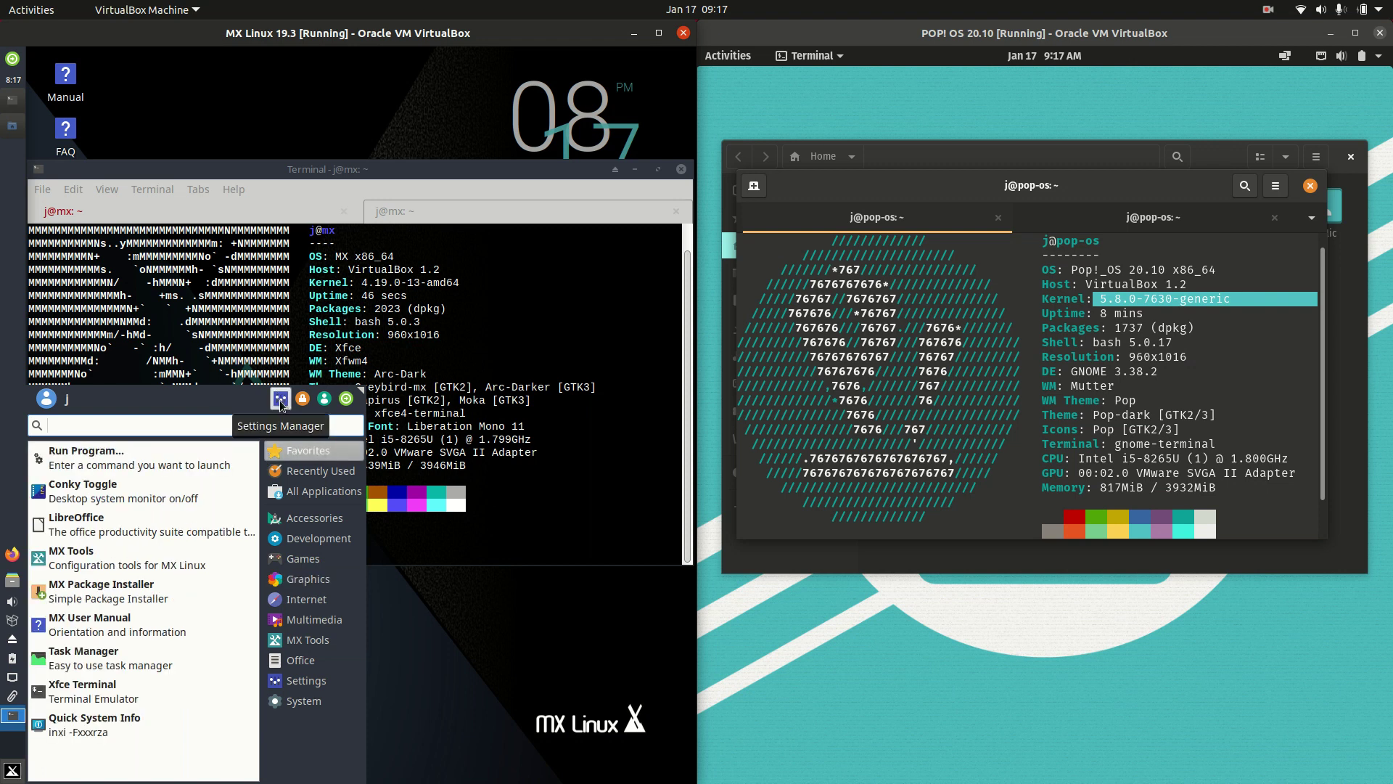
click(729, 55)
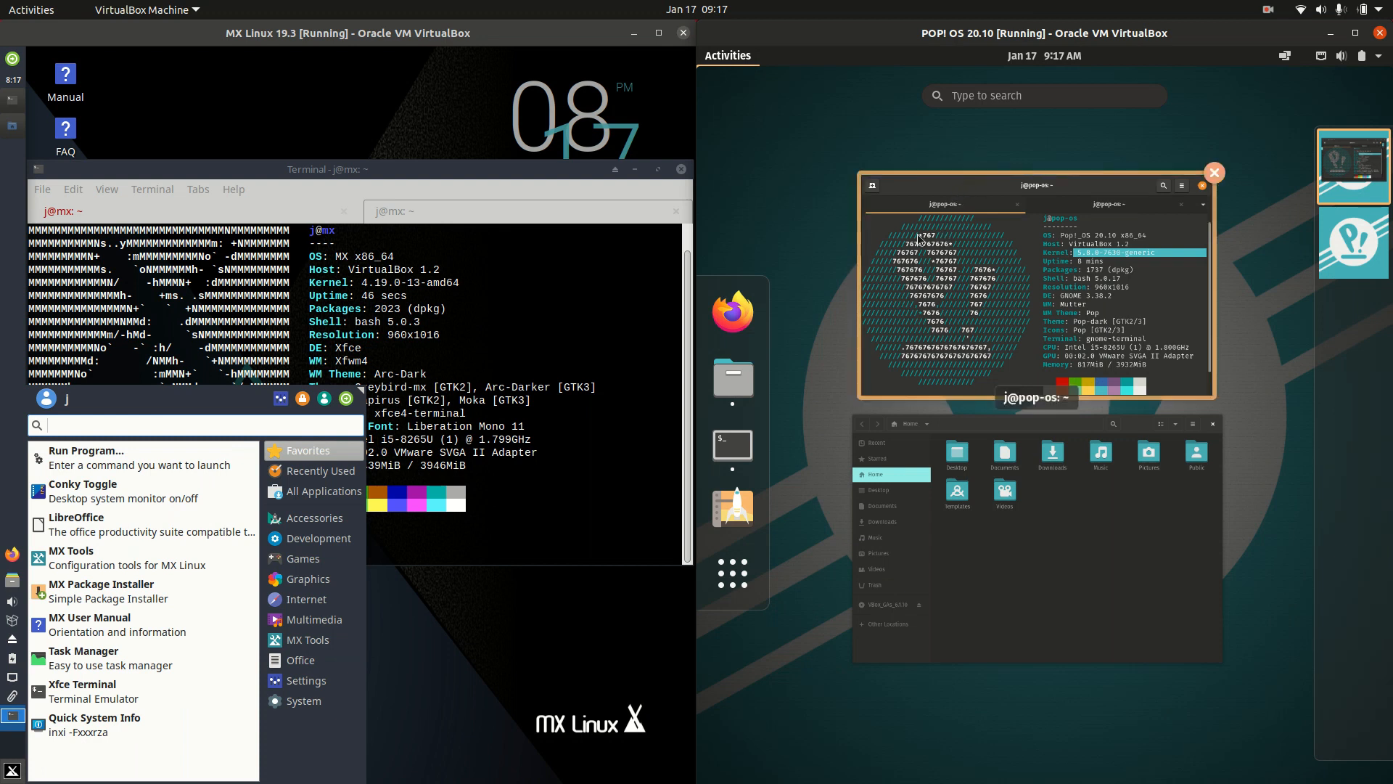
mouse_move(1016, 180)
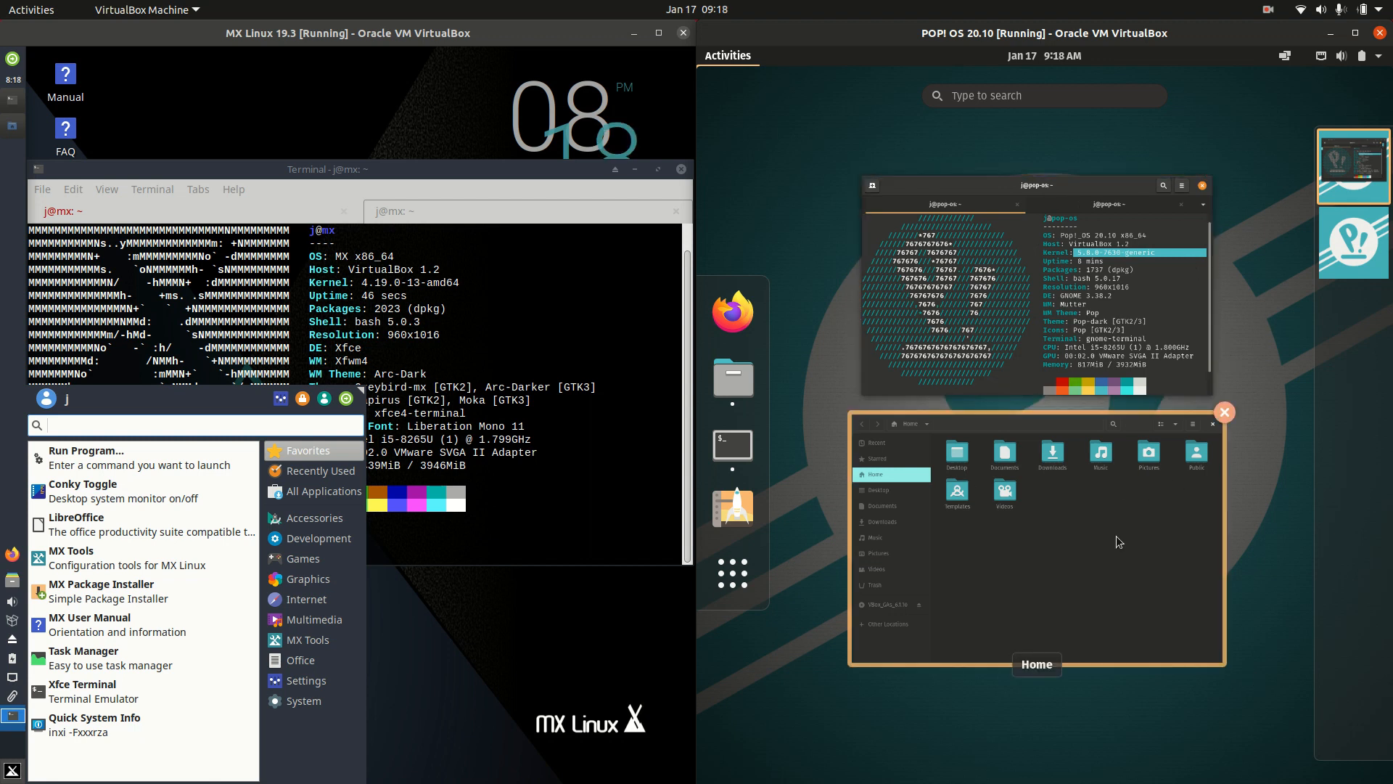
mouse_move(975, 621)
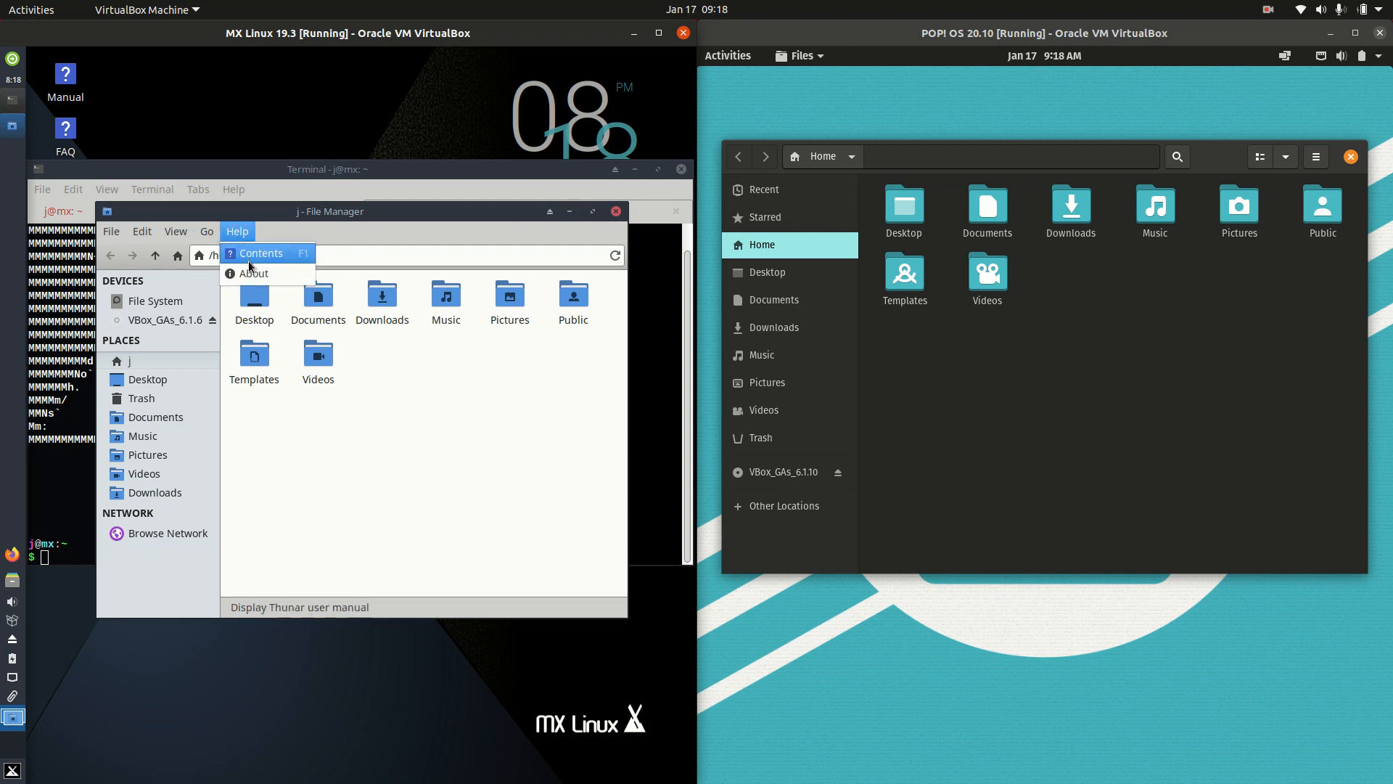
- View Thunar's About dialog showing version 1.8.14, then dismiss it
click(254, 273)
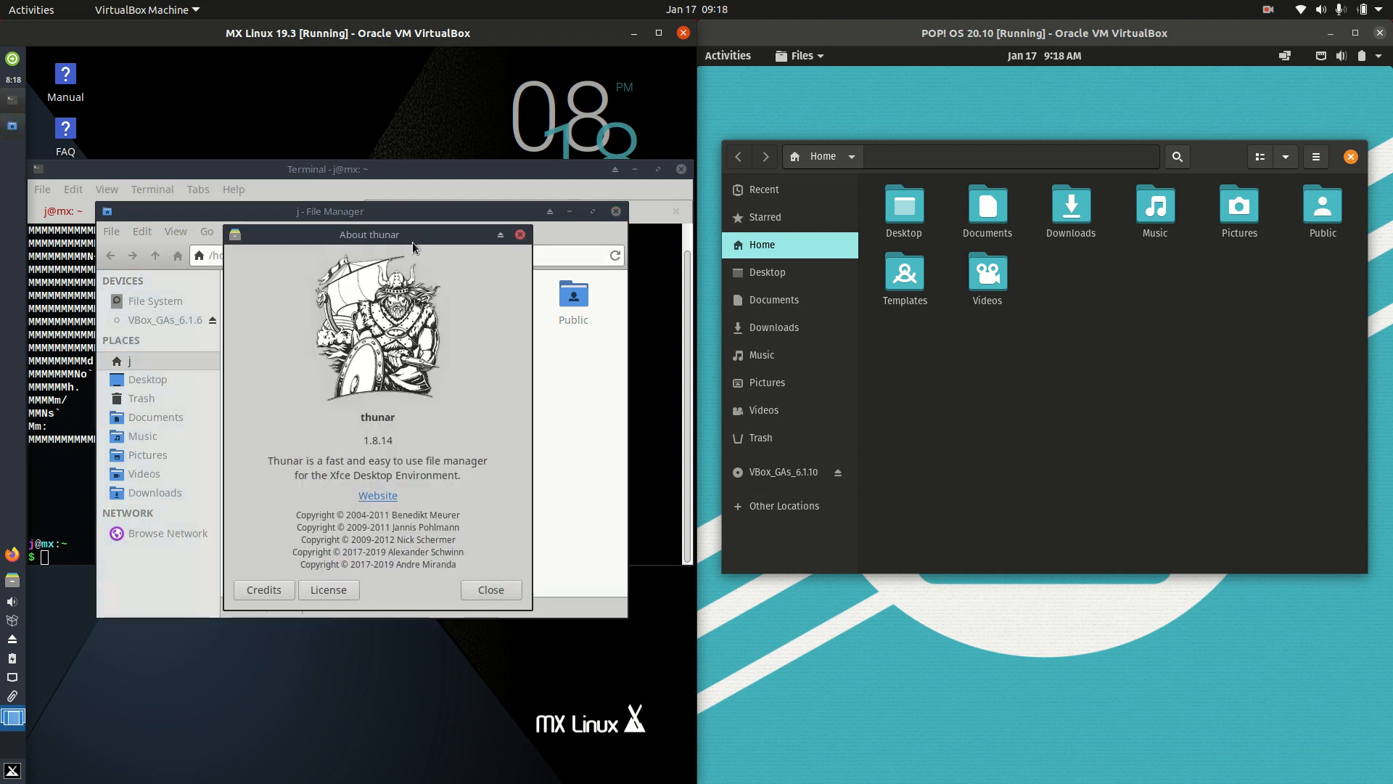
mouse_move(383, 212)
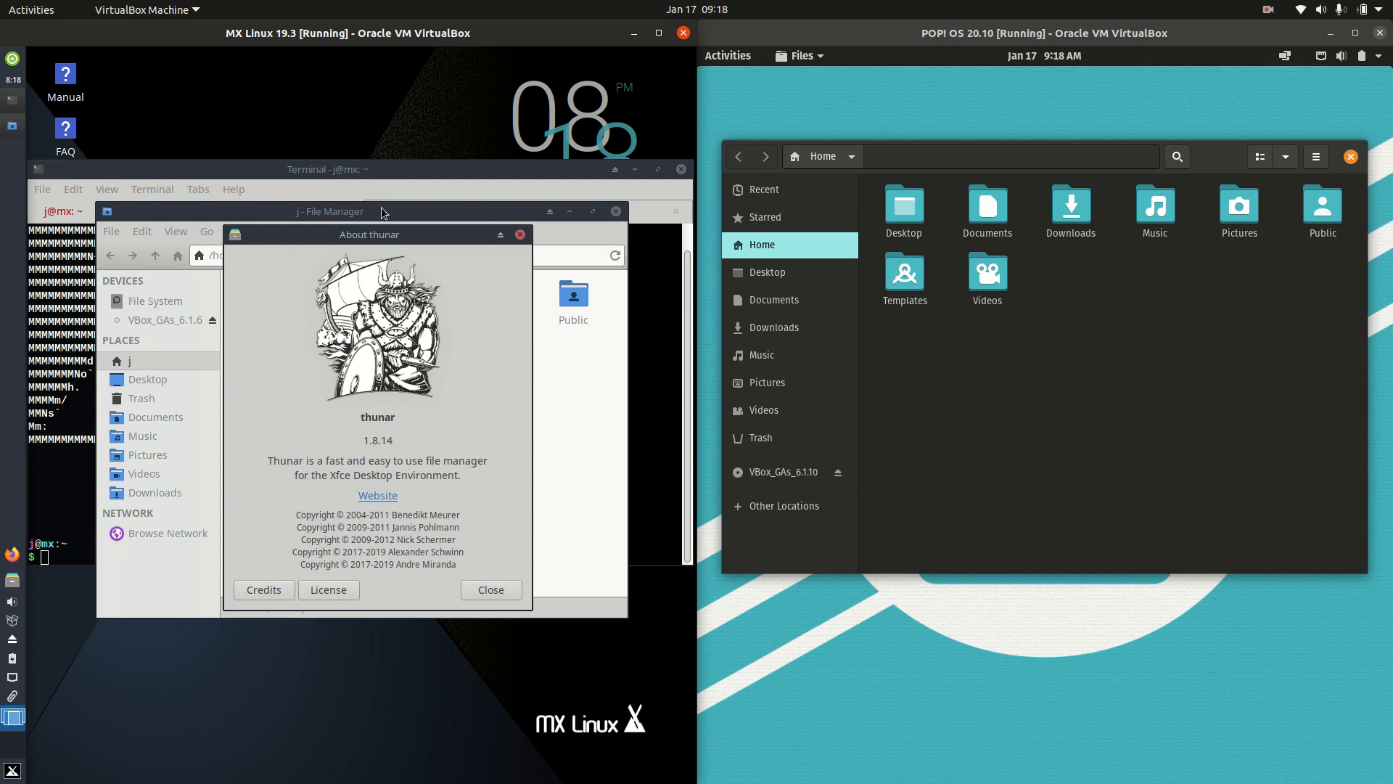
click(490, 589)
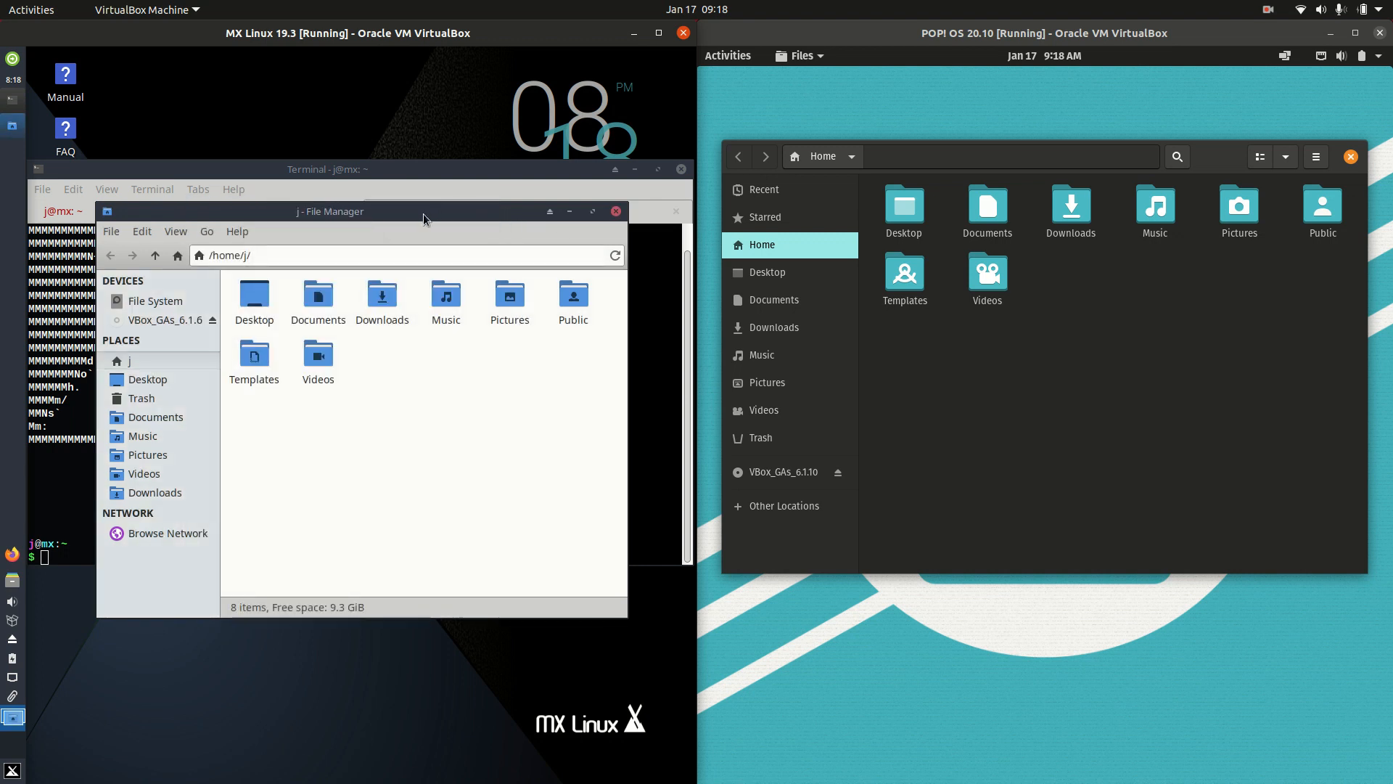